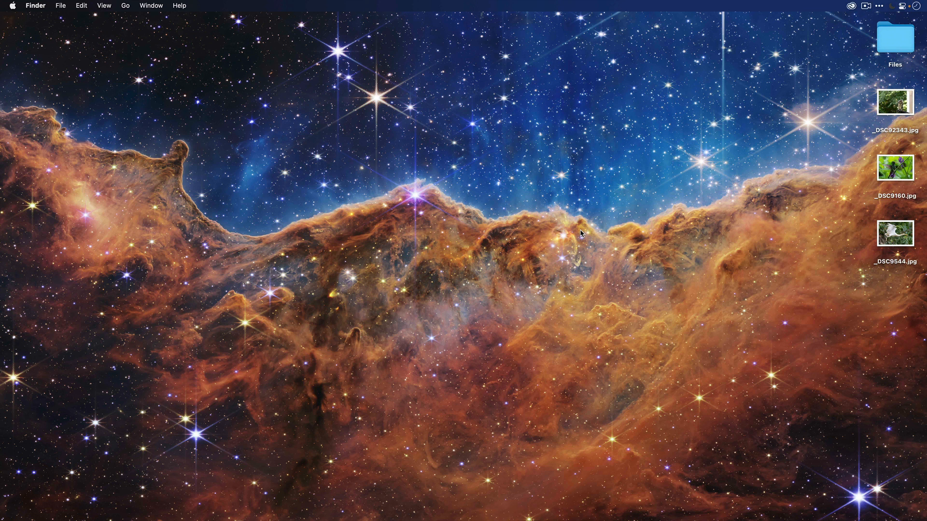
pyautogui.moveTo(874, 235)
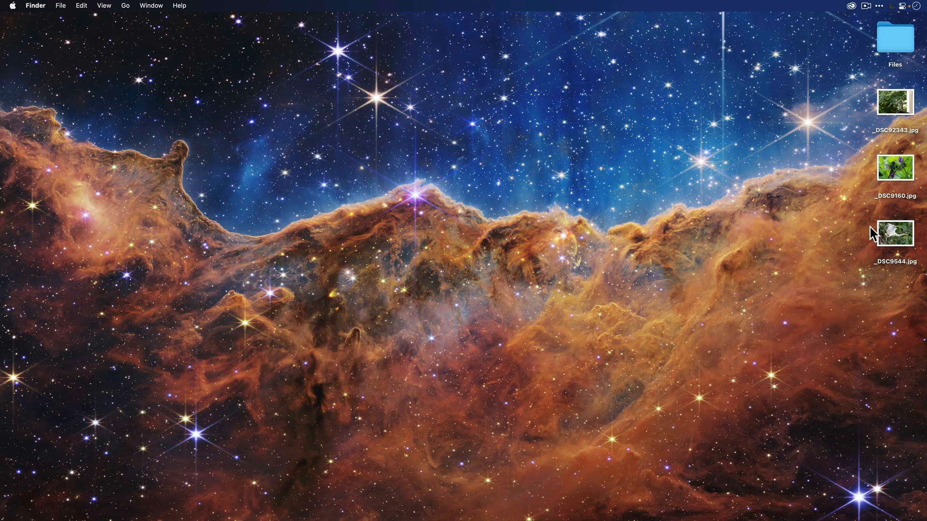
pyautogui.moveTo(742, 245)
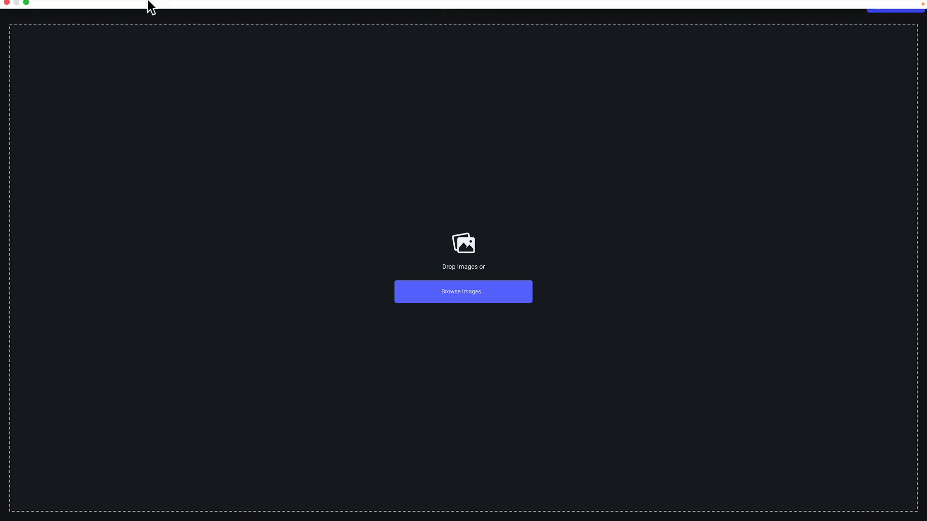
# Load the hawk photo _DSC92343.jpg into the empty Topaz Photo AI workspace
pyautogui.click(87, 6)
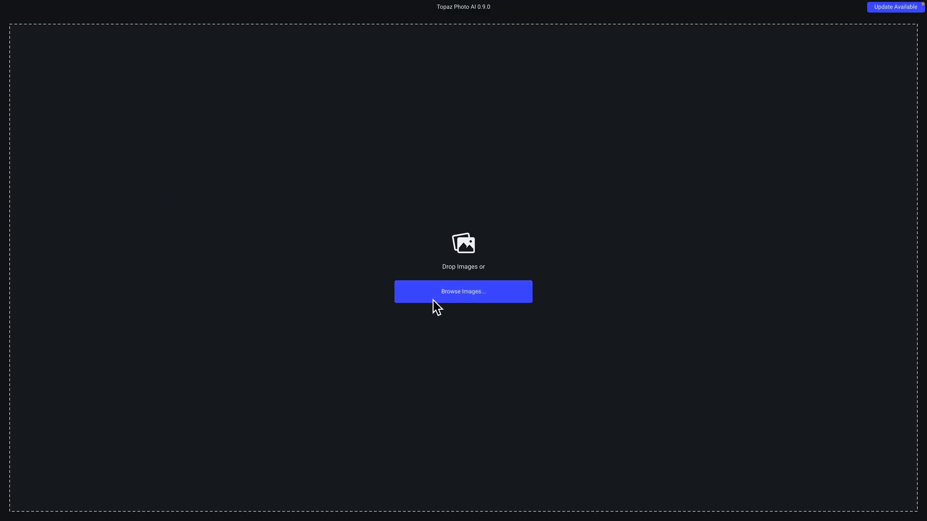
pyautogui.moveTo(426, 357)
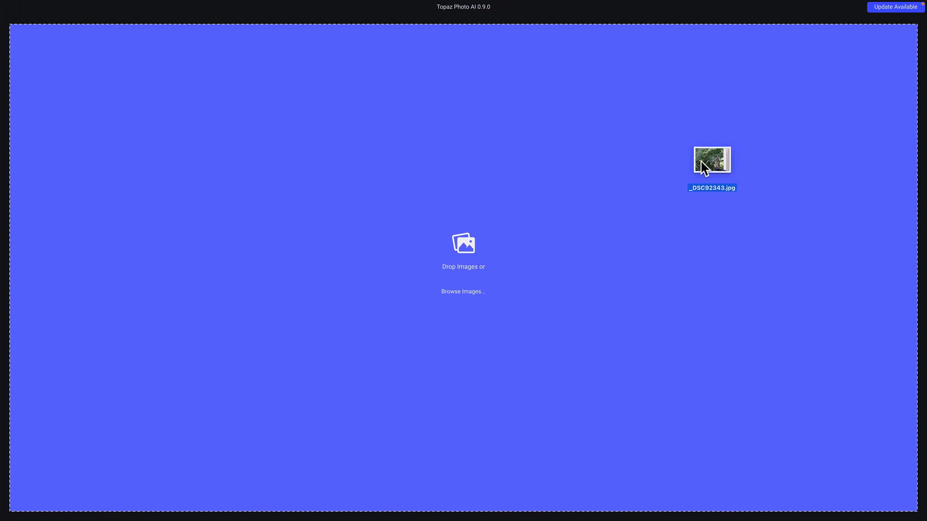
pyautogui.doubleClick(711, 160)
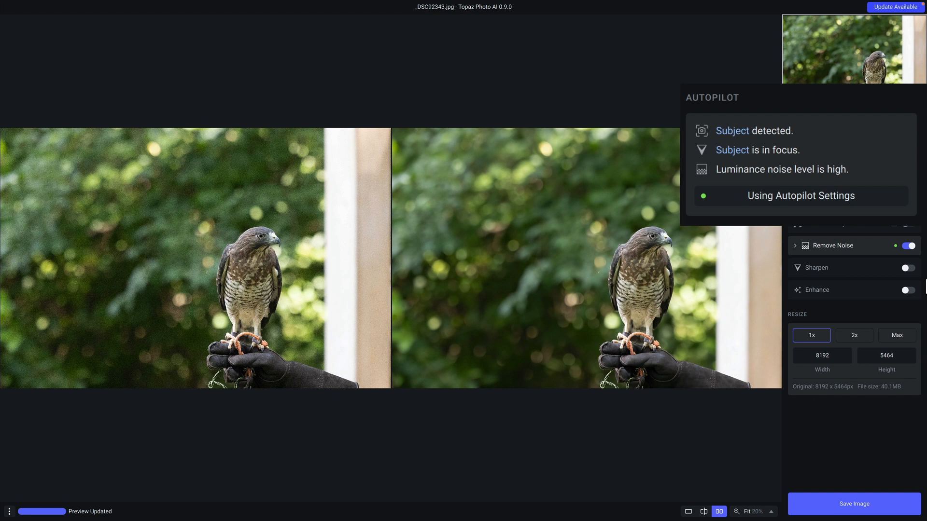
pyautogui.moveTo(759, 140)
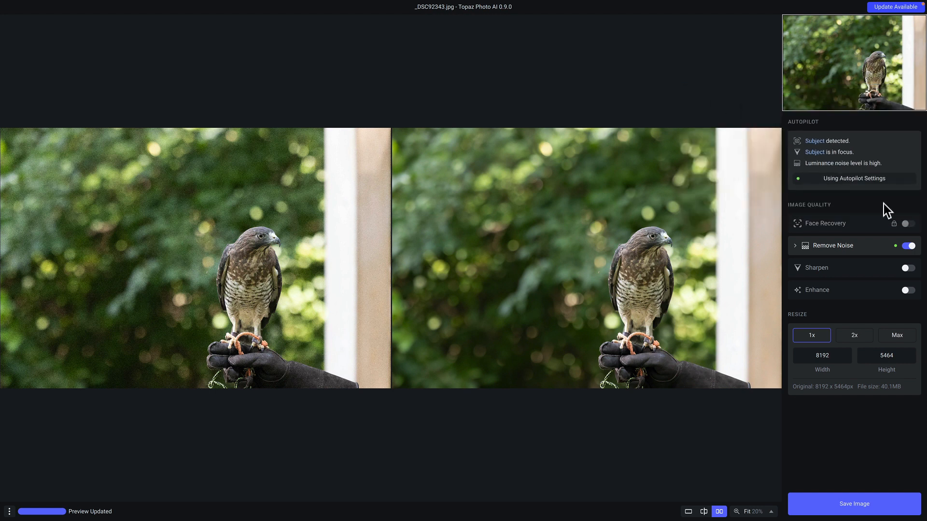
# View the hawk at 100% and try Sharpen at strength about 39
pyautogui.click(755, 511)
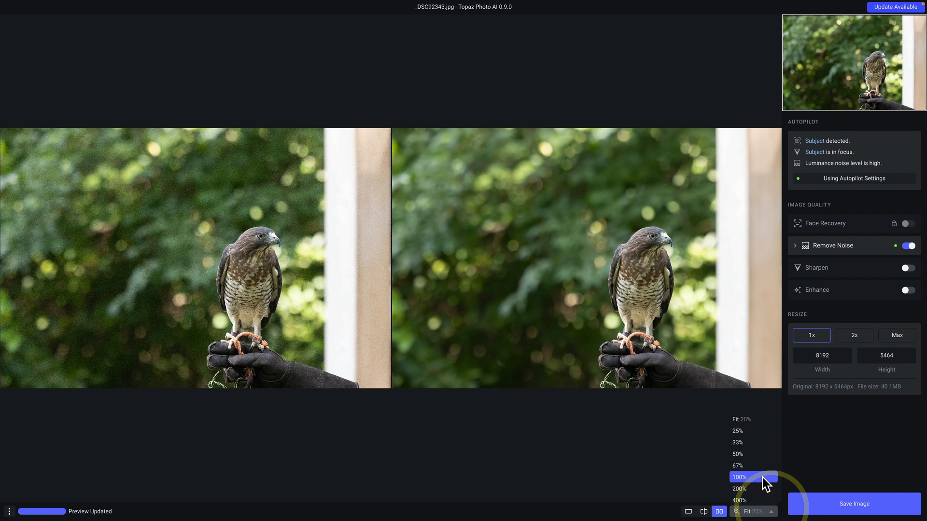
pyautogui.click(738, 477)
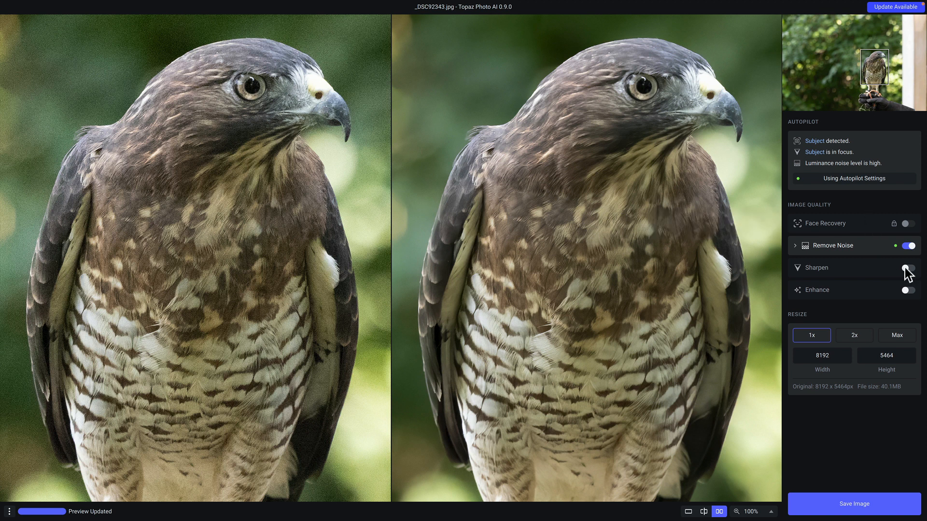
pyautogui.click(907, 267)
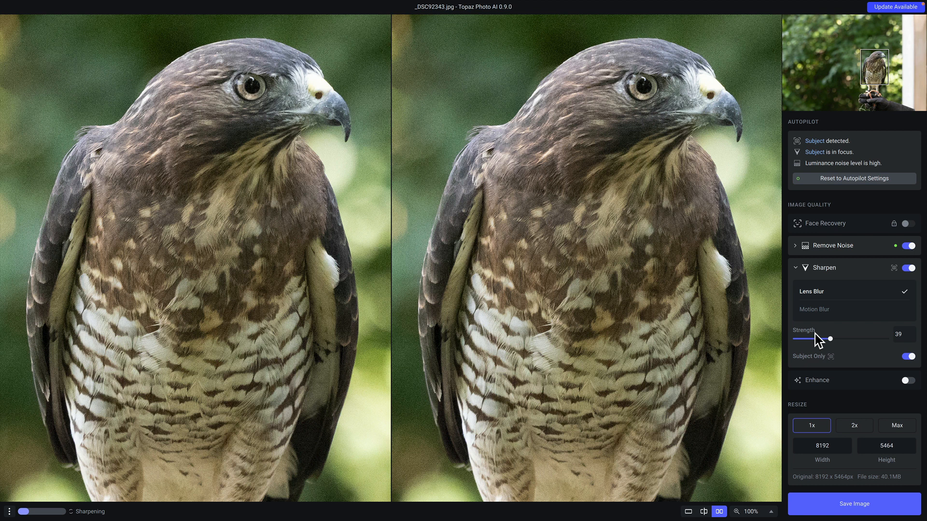
pyautogui.moveTo(830, 338); pyautogui.dragTo(808, 338)
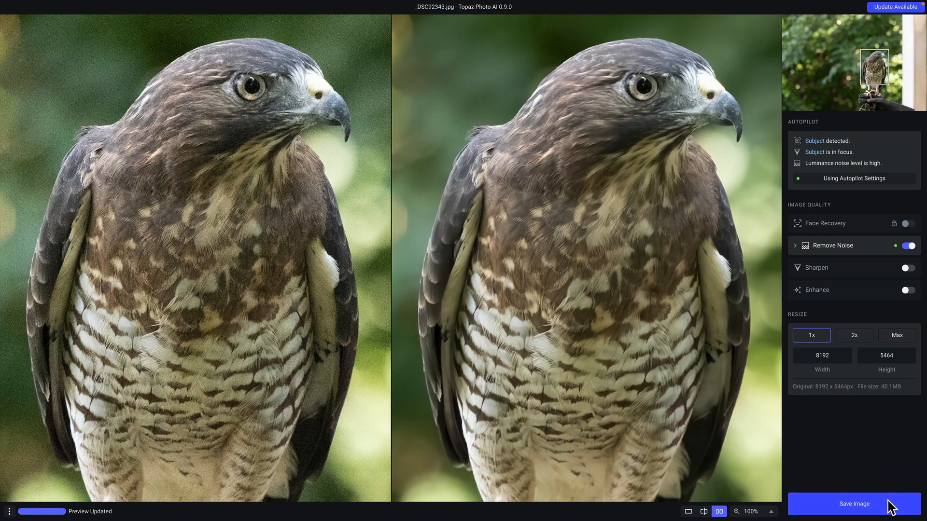
# Set the export filename prefix to My_Photo, leaving applied-filter names off
pyautogui.click(853, 503)
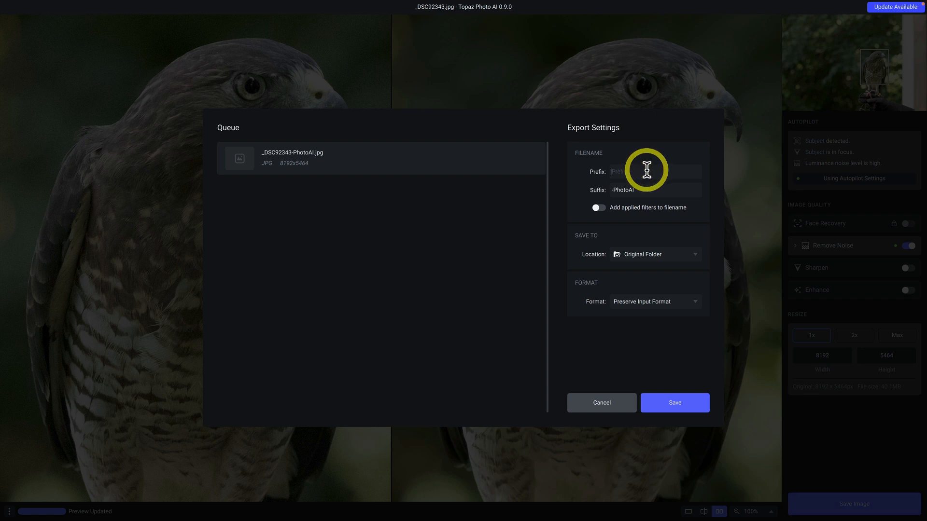
pyautogui.write('My_Photo')
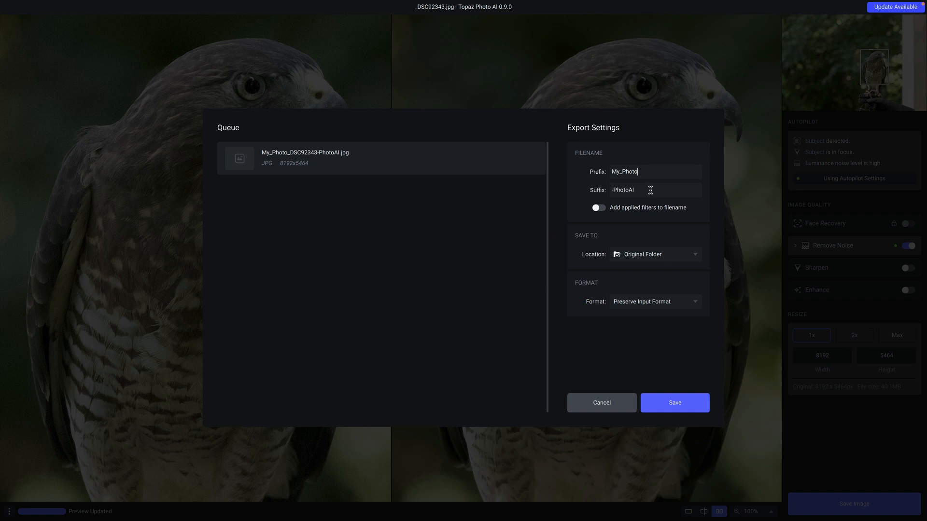
pyautogui.moveTo(618, 217)
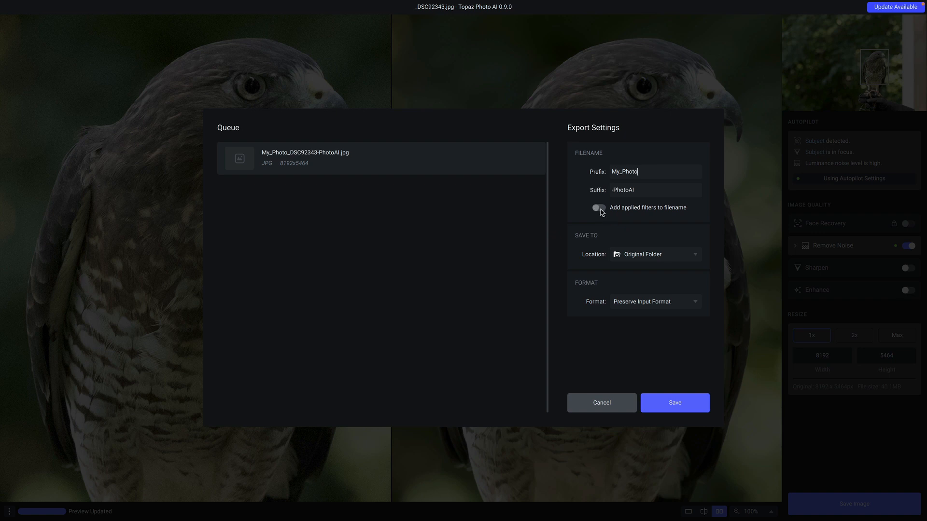
pyautogui.click(597, 207)
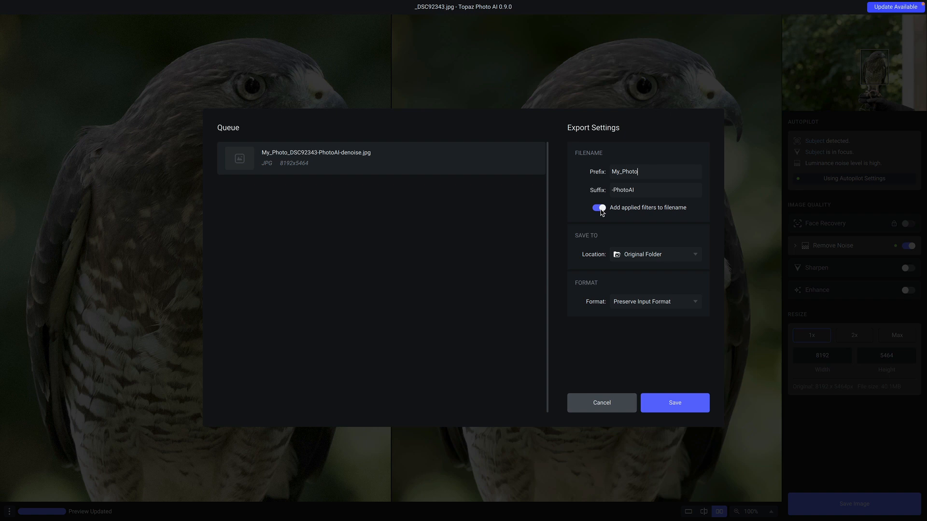
pyautogui.click(598, 208)
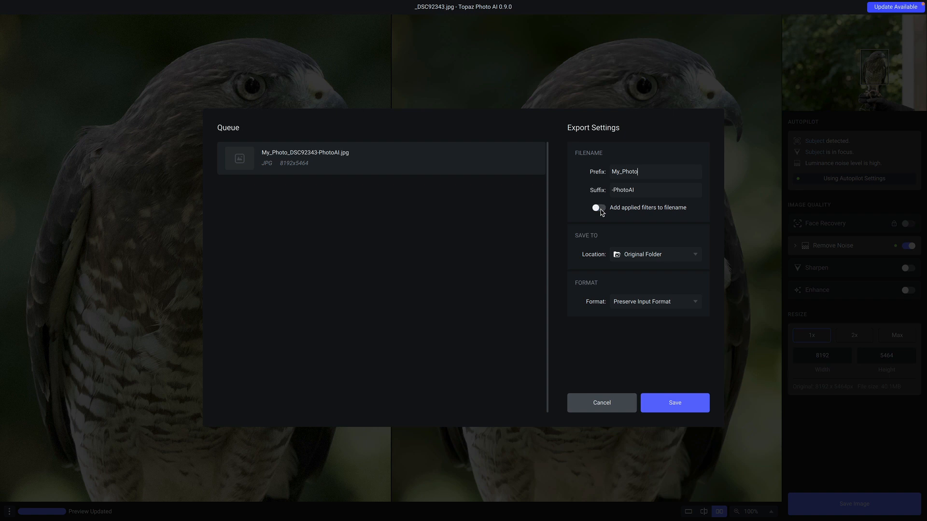
pyautogui.moveTo(700, 262)
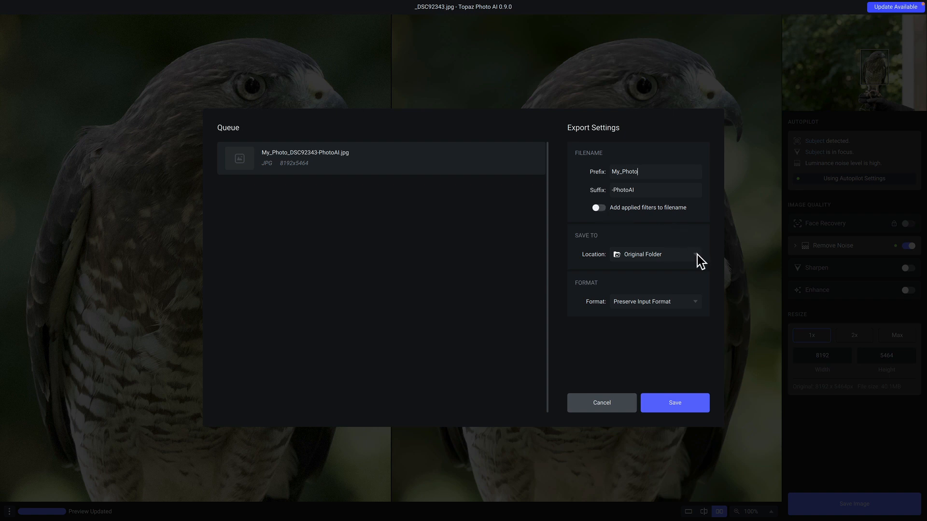
pyautogui.moveTo(698, 259)
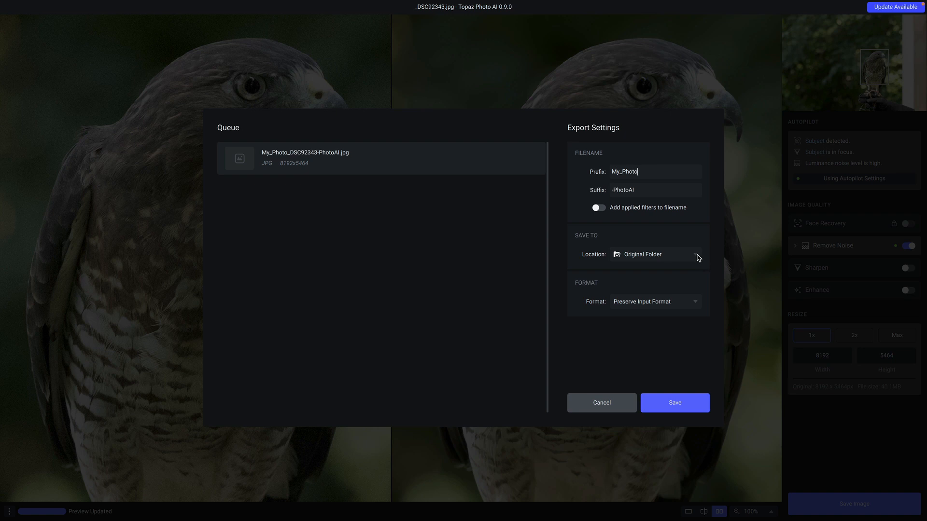
# Save the hawk export to the Original Folder with Preserve Input Format
pyautogui.click(696, 254)
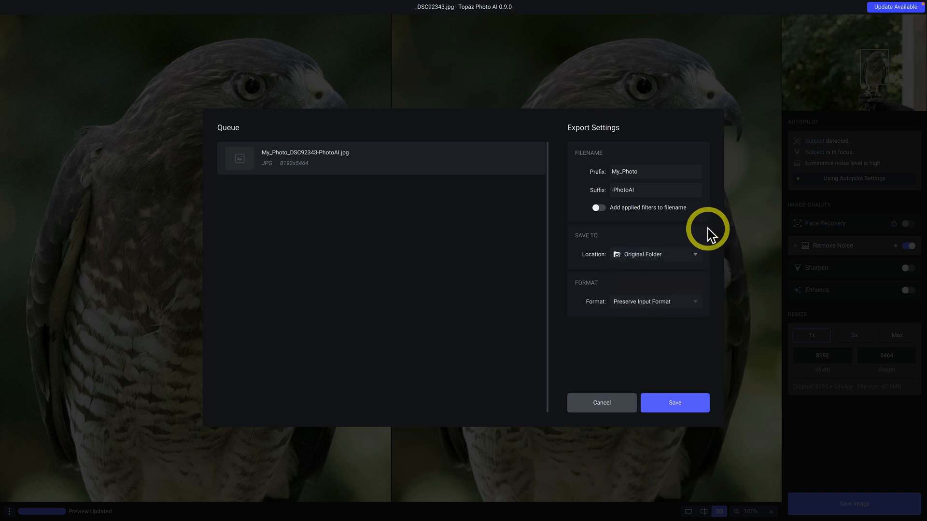
pyautogui.moveTo(711, 236)
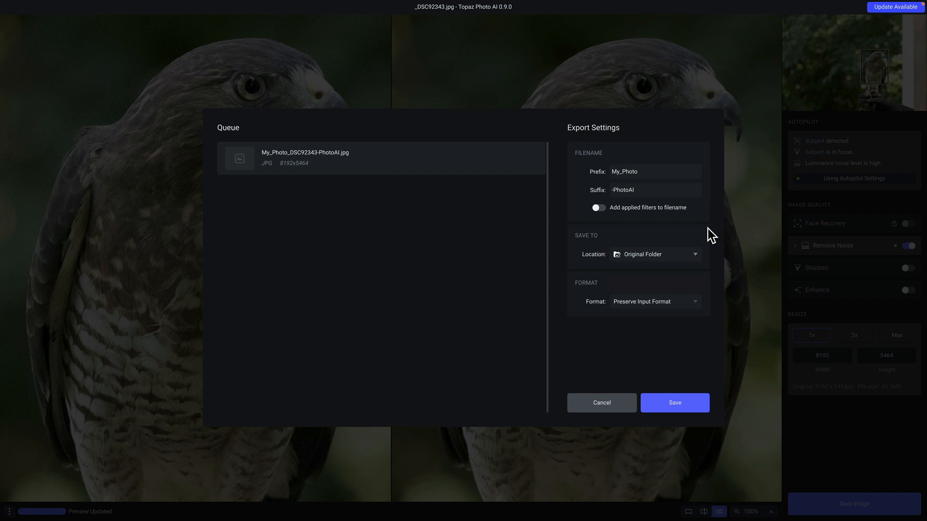
pyautogui.click(655, 301)
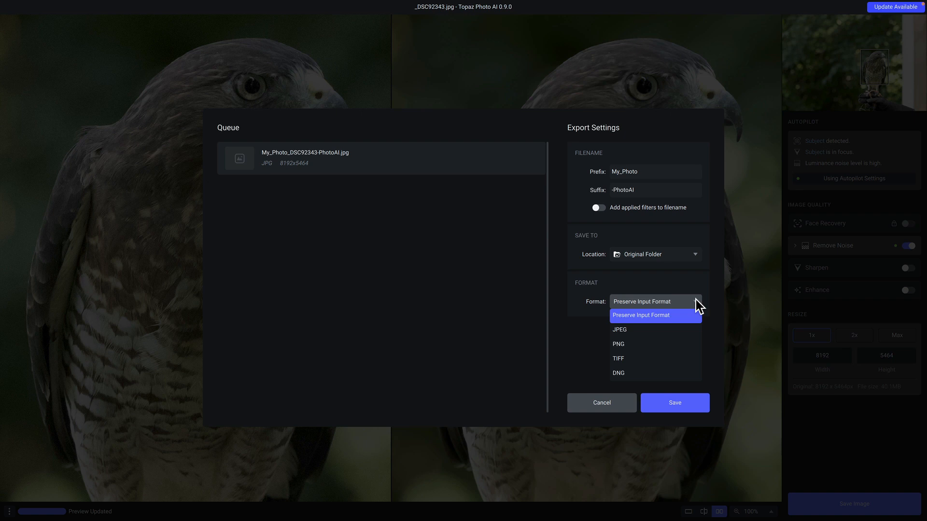
pyautogui.click(640, 301)
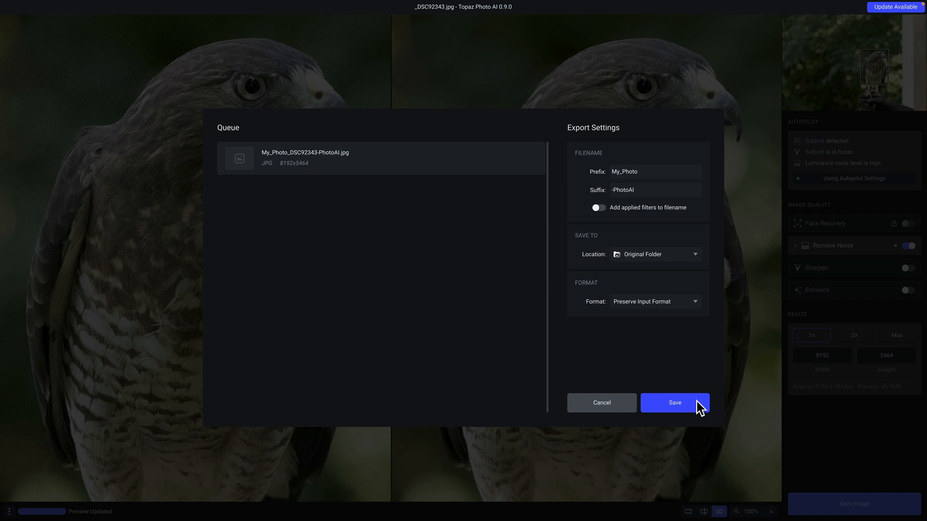
pyautogui.click(674, 402)
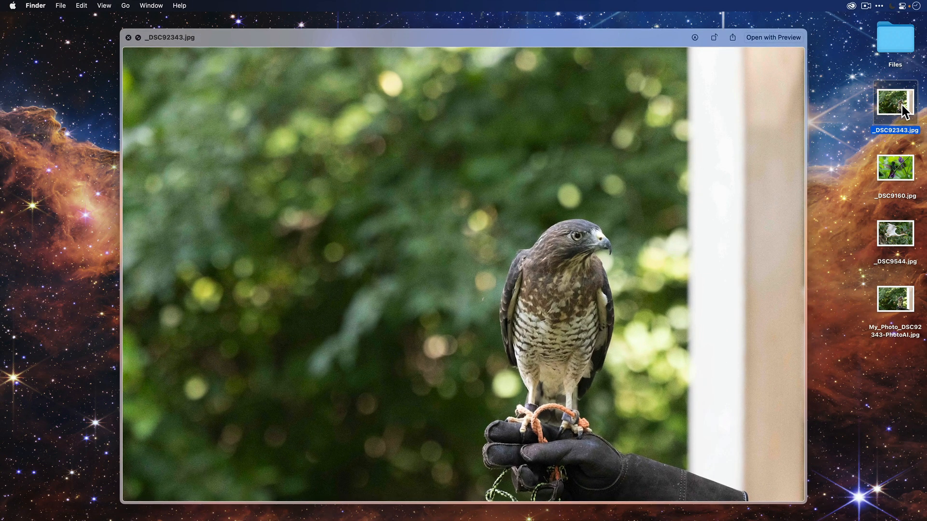
# Quick Look My_Photo_DSC92343-PhotoAI.jpg on the desktop, then close the preview
pyautogui.click(895, 303)
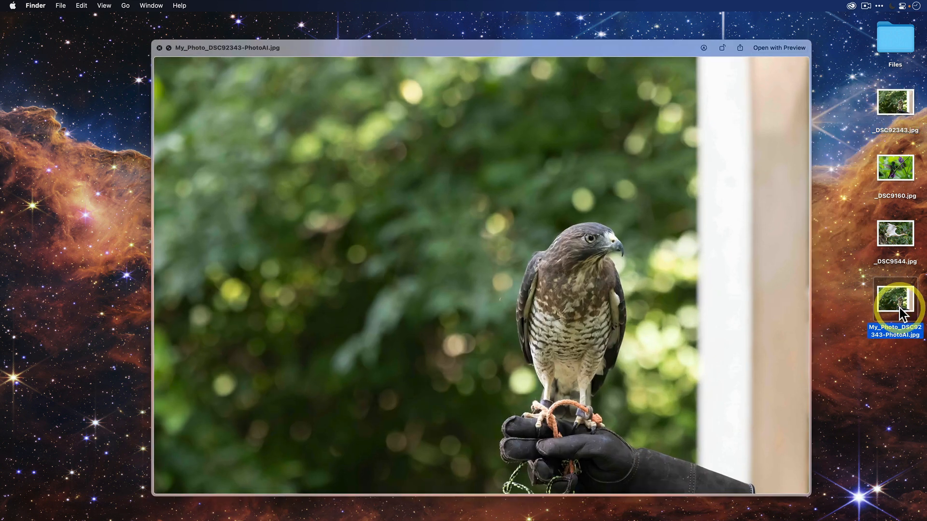
pyautogui.click(159, 48)
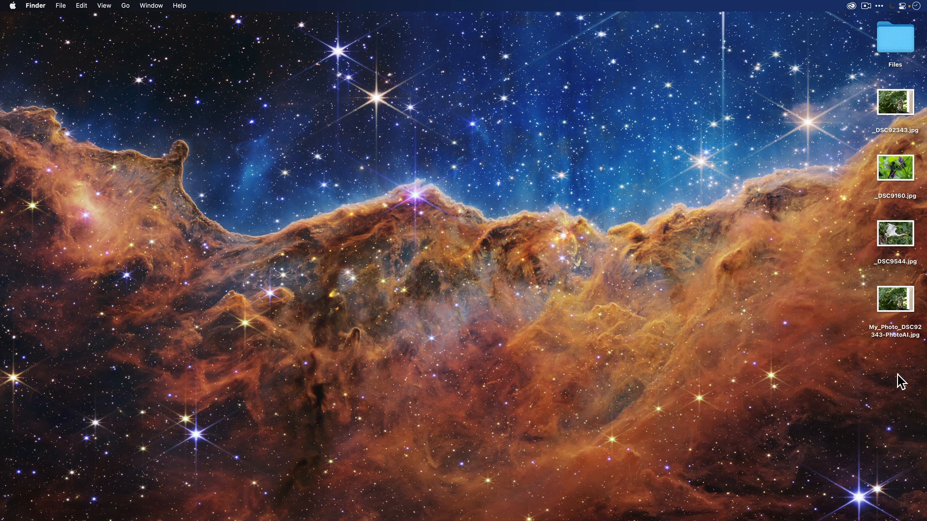
pyautogui.moveTo(844, 170)
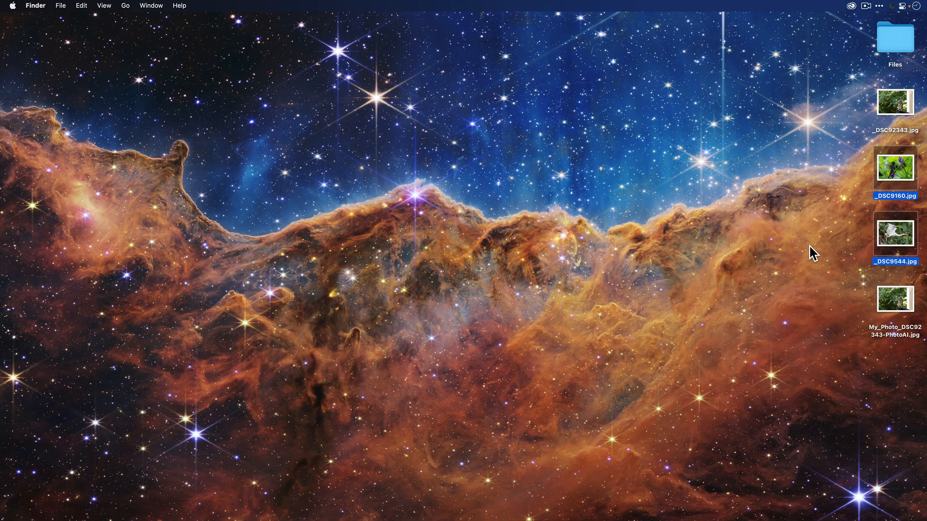
pyautogui.moveTo(886, 174)
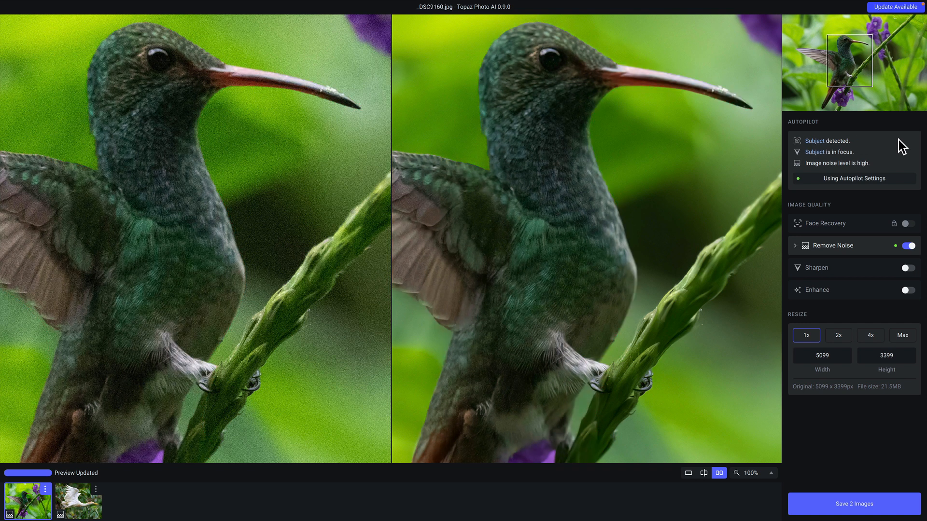
pyautogui.moveTo(897, 274)
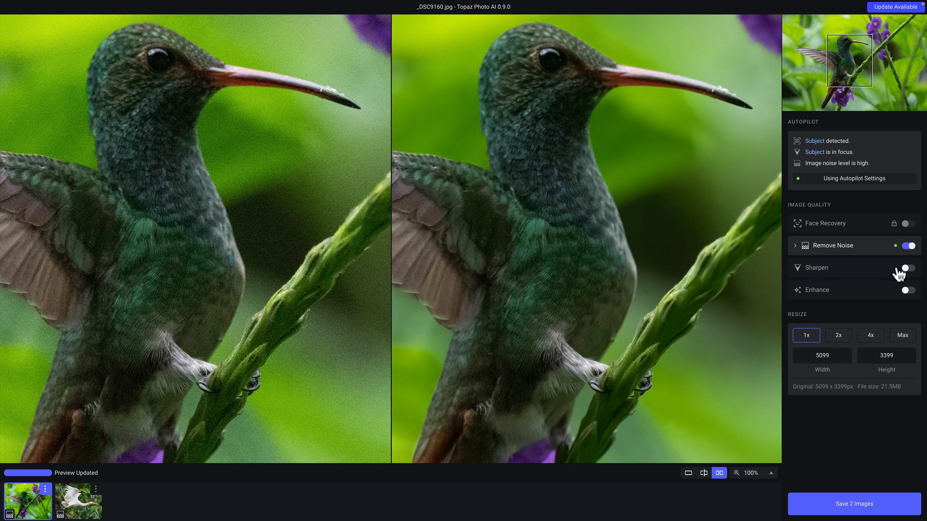
# Try Sharpen with Subject Only on the hummingbird, then reset to Autopilot settings
pyautogui.click(909, 268)
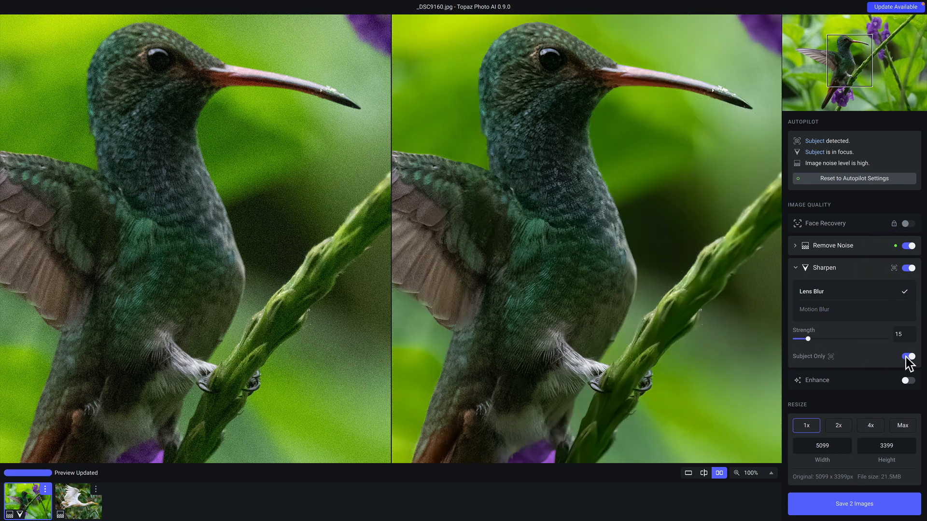
pyautogui.click(909, 357)
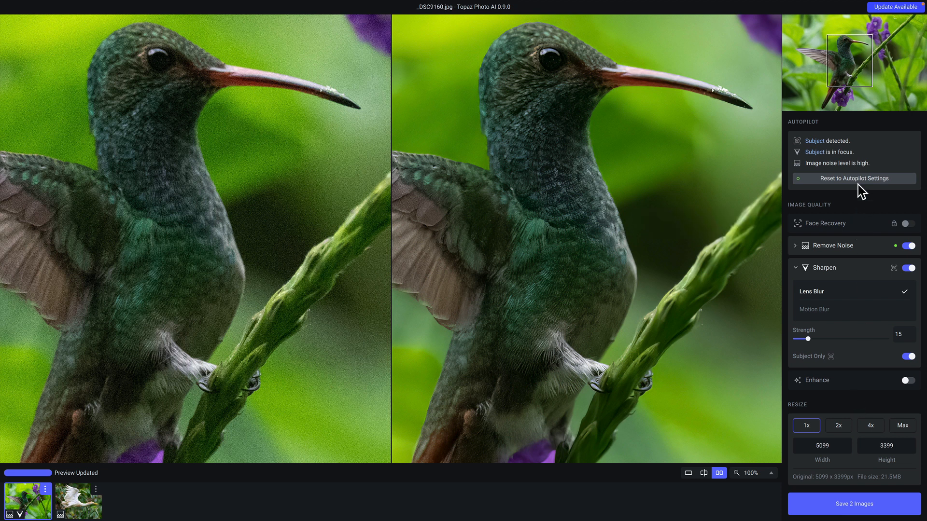
pyautogui.click(853, 179)
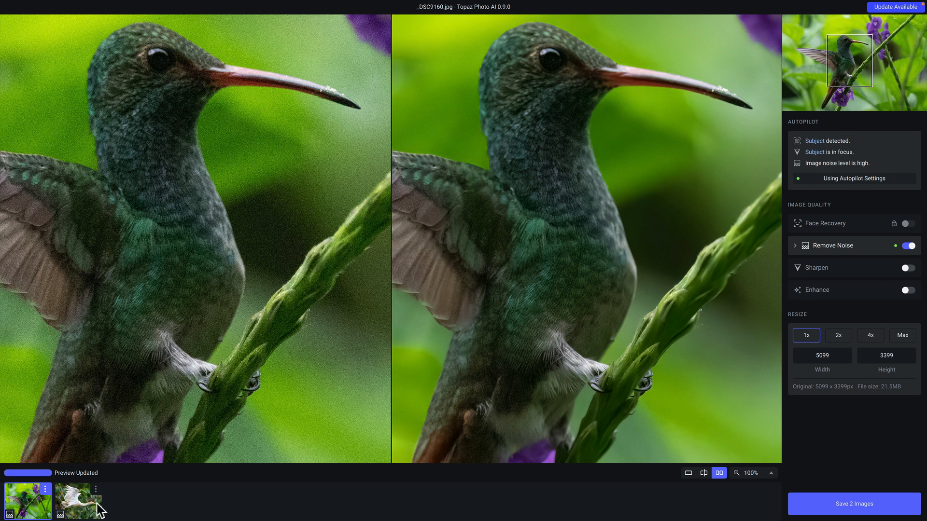
# Select the egret photo and save both denoised images
pyautogui.click(78, 501)
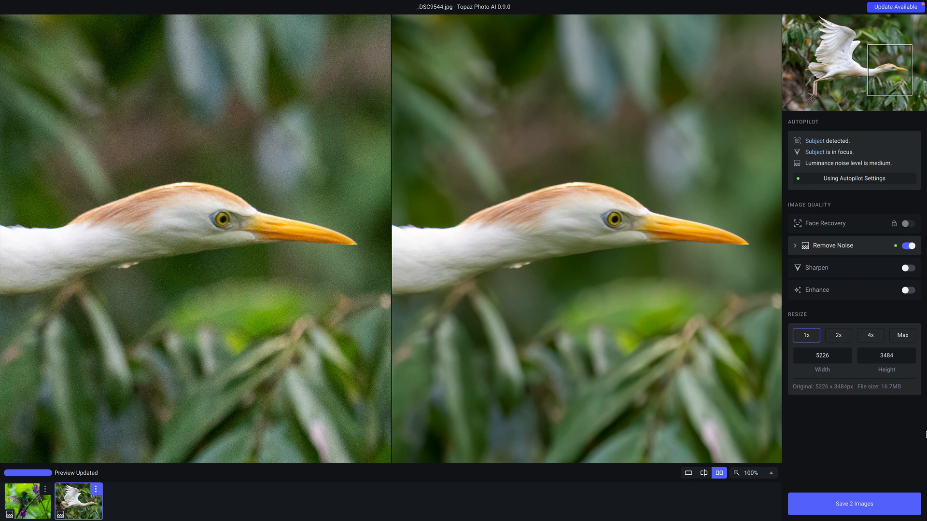
pyautogui.moveTo(891, 508)
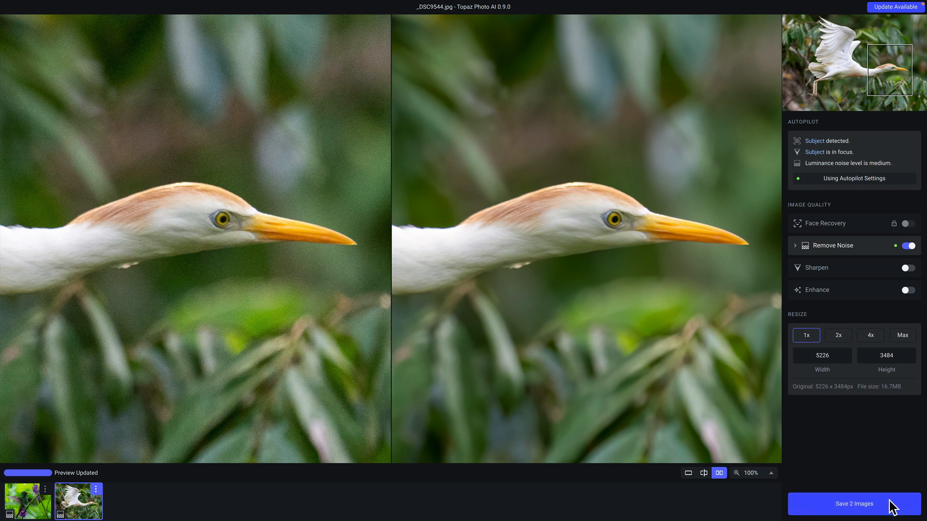
pyautogui.click(853, 503)
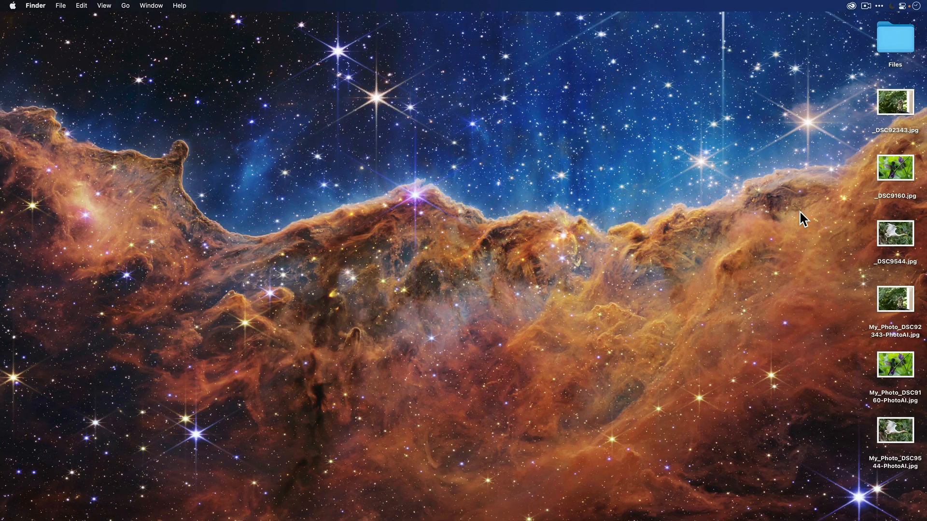
pyautogui.click(895, 235)
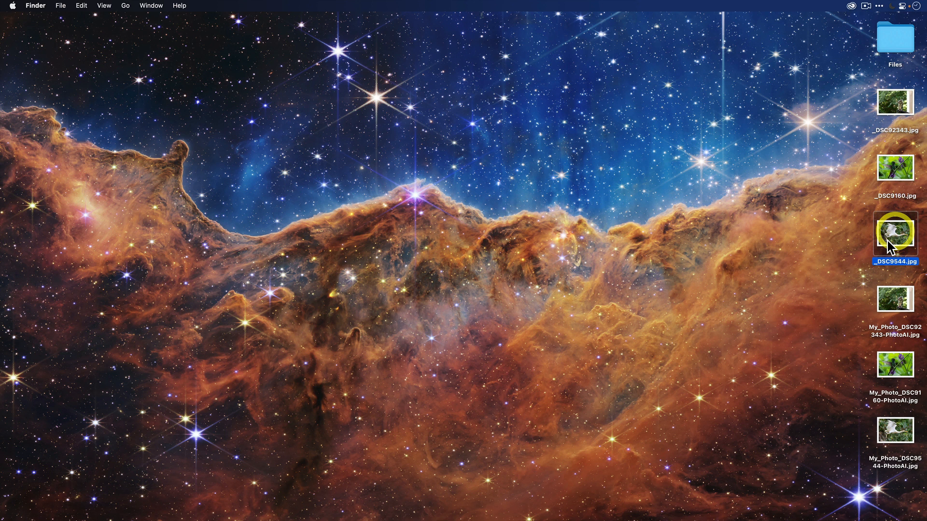
pyautogui.click(894, 363)
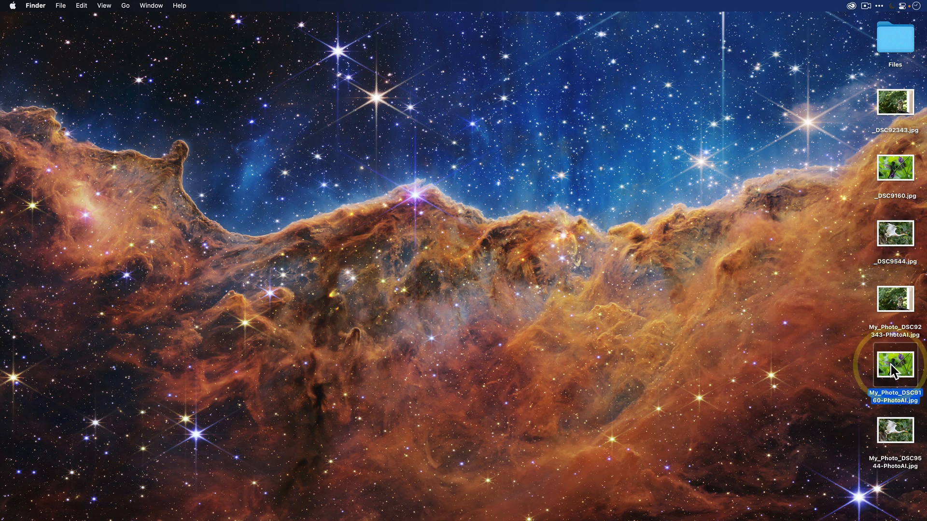